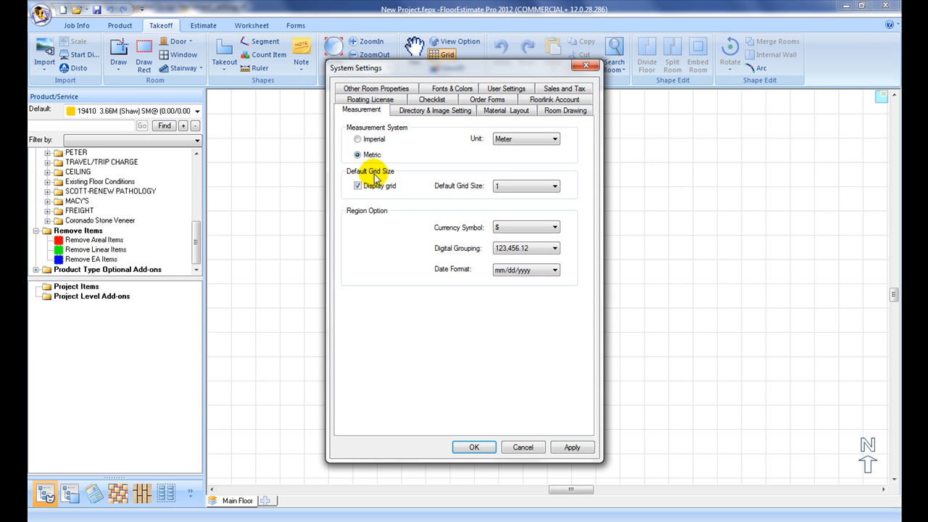
Step: Review the project home and export diagram directory paths on the Directory & Image Setting tab
{"action": "left_click", "coordinate": [435, 110]}
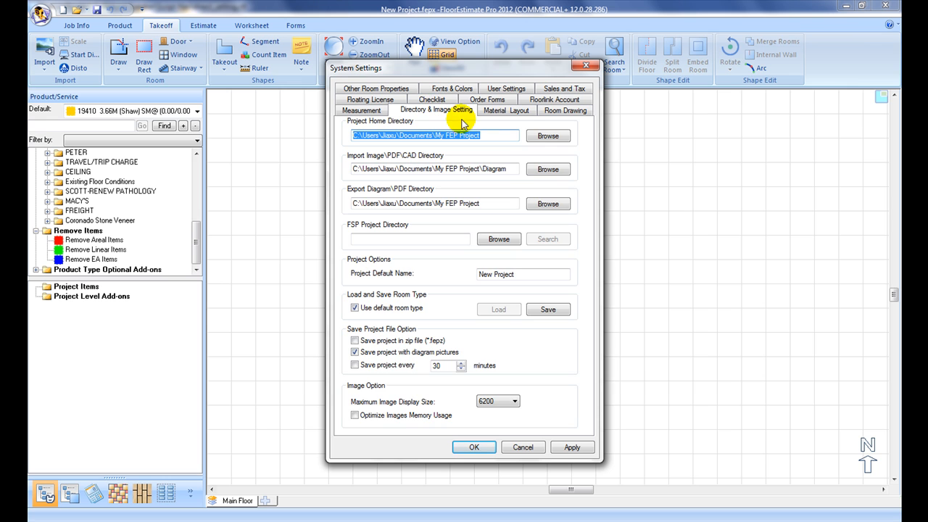
{"action": "mouse_move", "coordinate": [528, 131]}
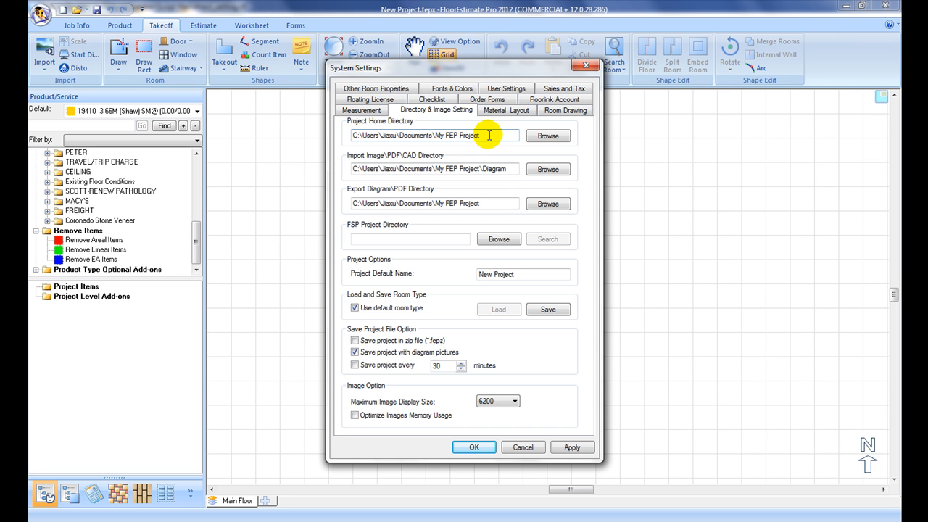
{"action": "left_click", "coordinate": [464, 137]}
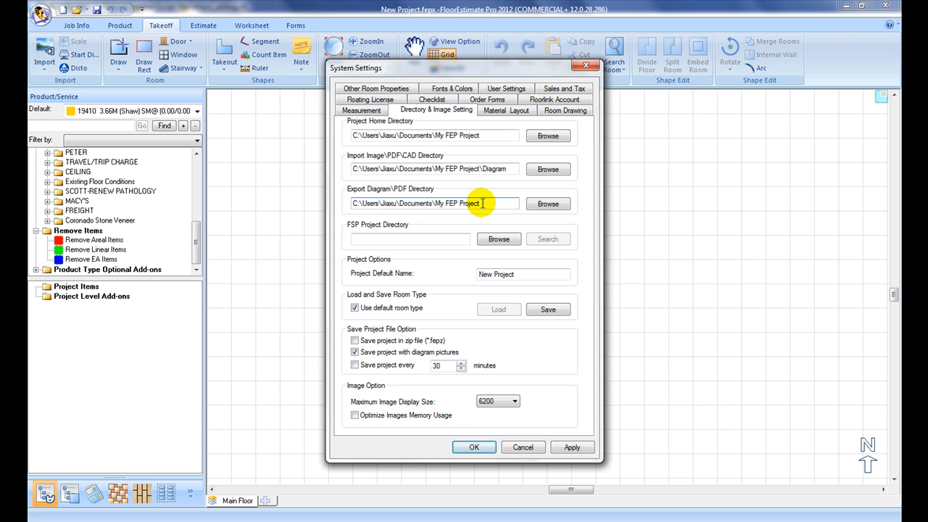
{"action": "left_click", "coordinate": [479, 203]}
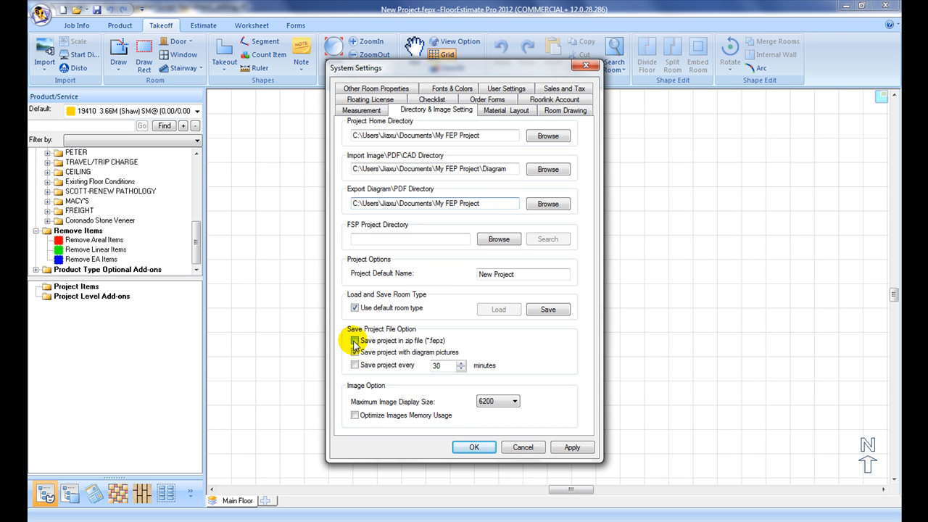
Step: Enable 'Save project in zip file (*.fepz)' under Save Project File Option
{"action": "left_click", "coordinate": [354, 339]}
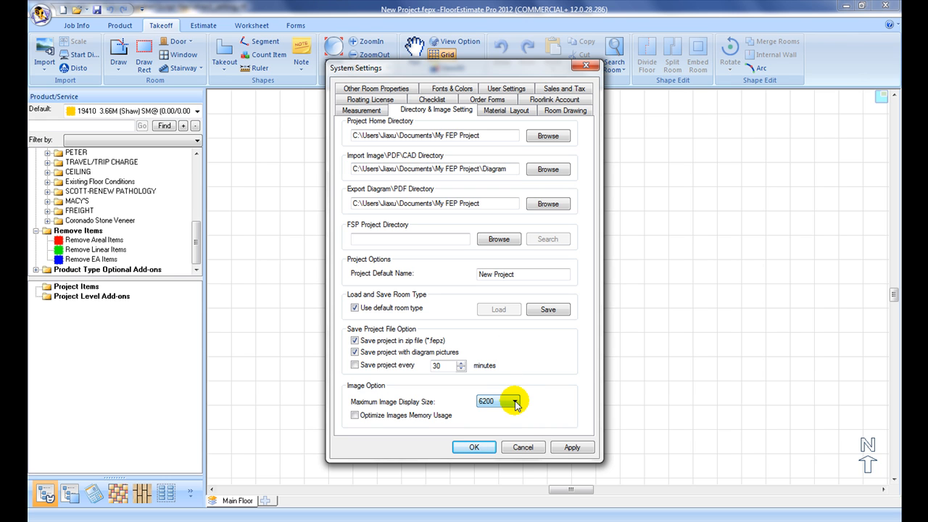
Step: Set Maximum Image Display Size to 7000, enable Optimize Images Memory Usage, and confirm with OK
{"action": "left_click", "coordinate": [514, 400]}
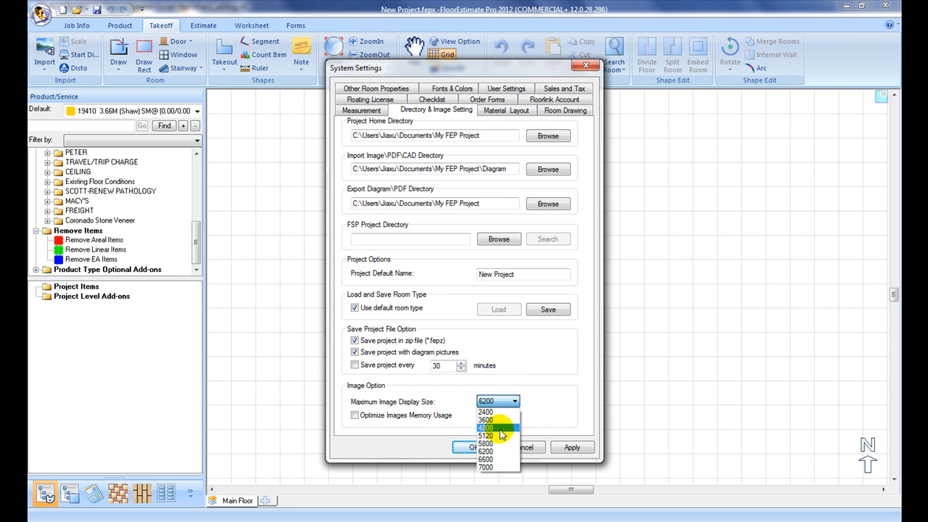
{"action": "left_click", "coordinate": [485, 467]}
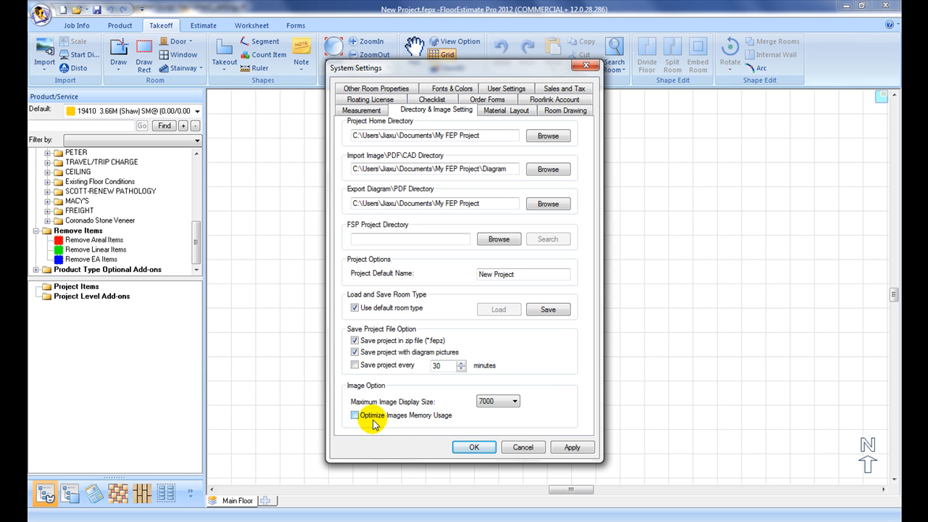
{"action": "left_click", "coordinate": [354, 415]}
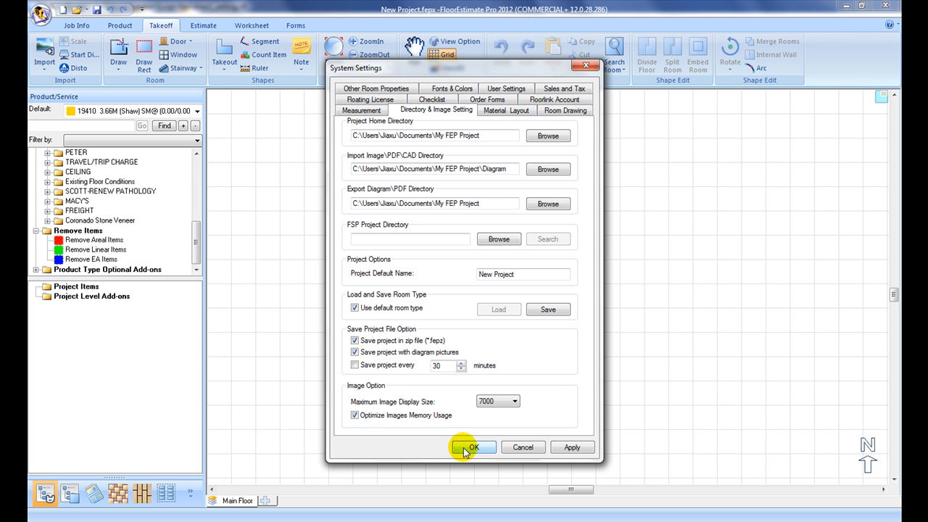
{"action": "left_click", "coordinate": [473, 446]}
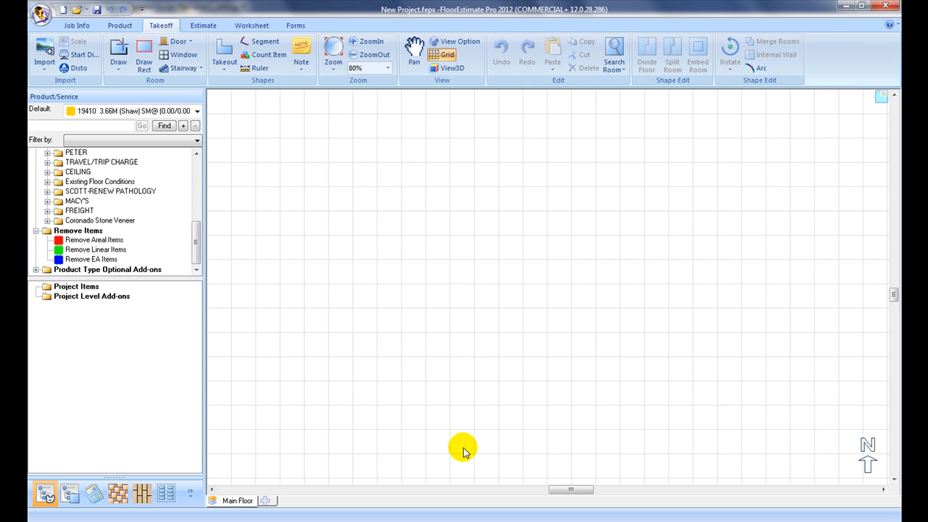